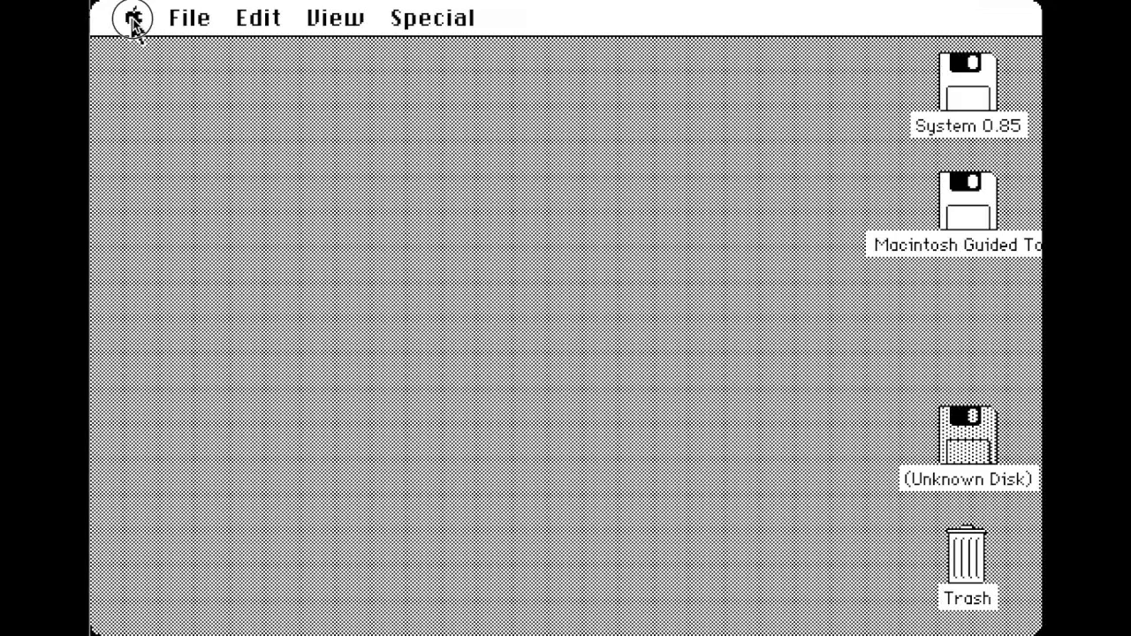
View the Clock desk accessory, close it, and bring up Key Caps
{"action": "left_click", "coordinate": [132, 18]}
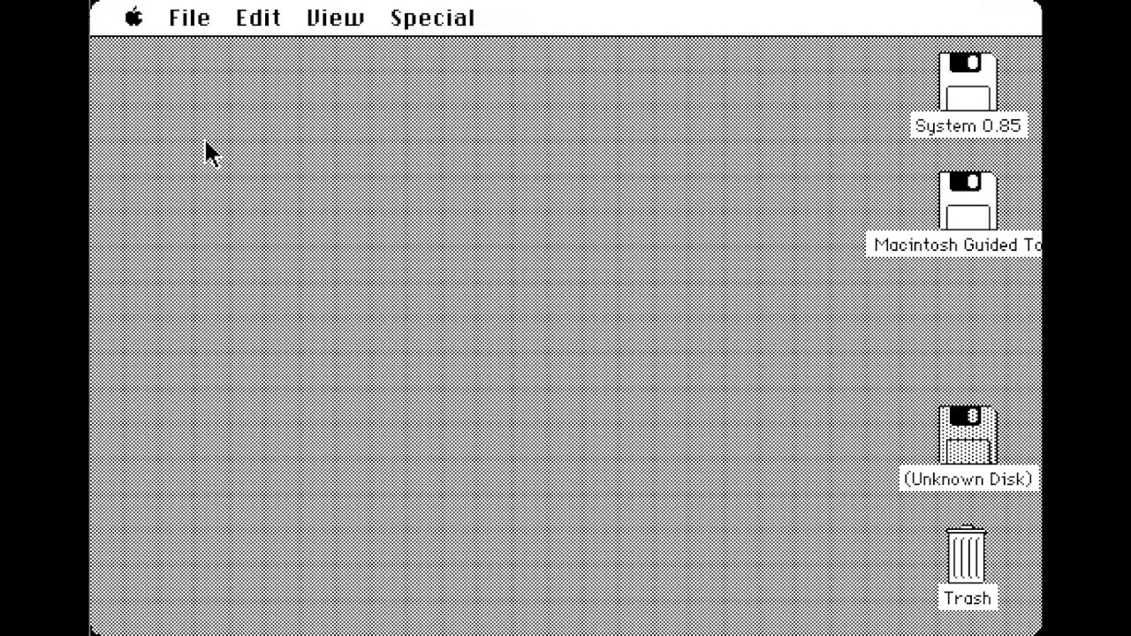
{"action": "left_click", "coordinate": [132, 17]}
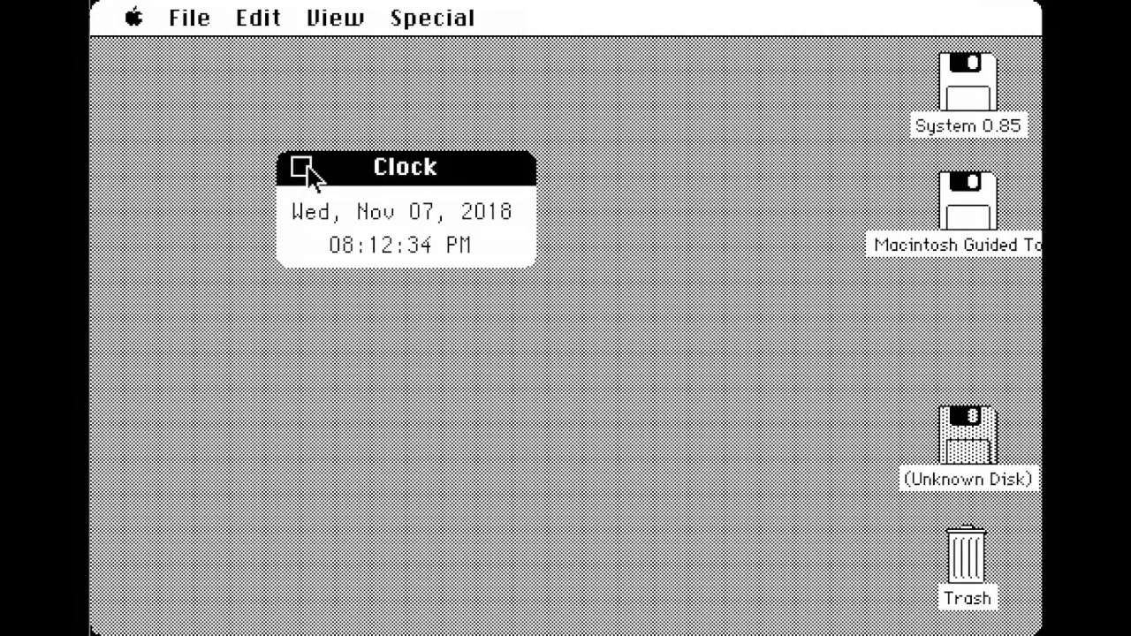
{"action": "left_click", "coordinate": [133, 17]}
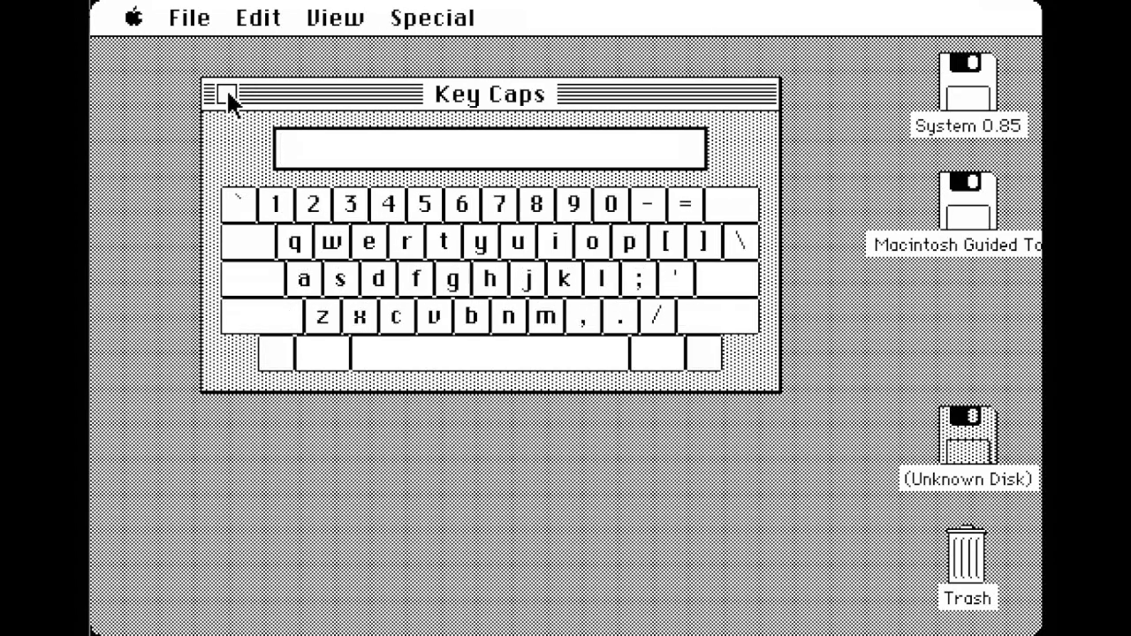
Close Key Caps and the Puzzle, then turn Note Pad to page 2
{"action": "left_click", "coordinate": [225, 93]}
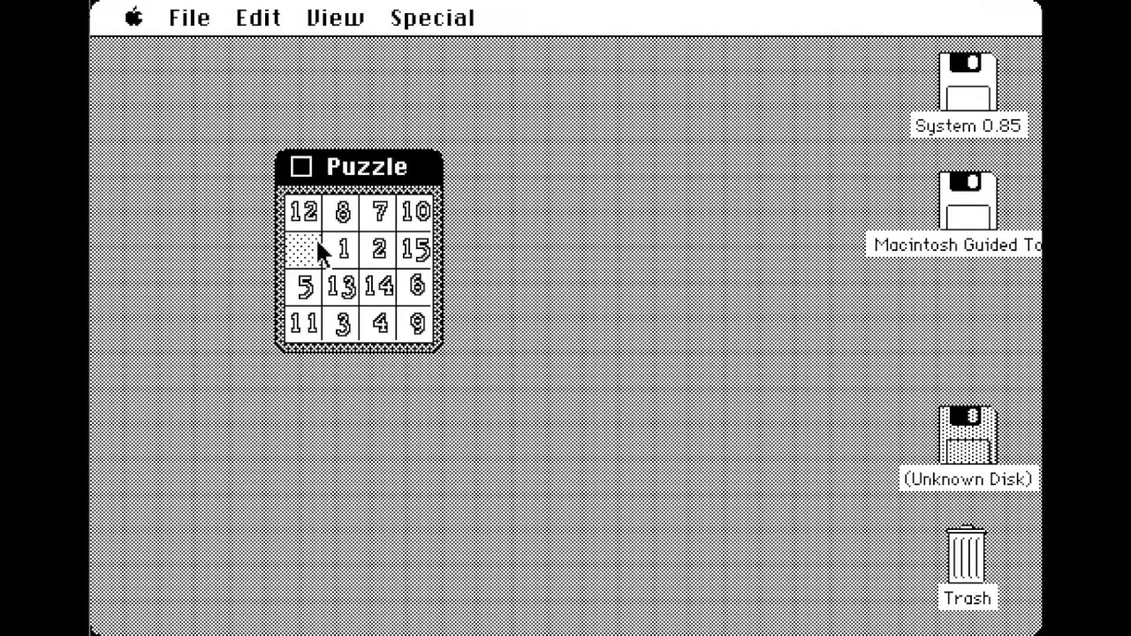
{"action": "left_click", "coordinate": [304, 166]}
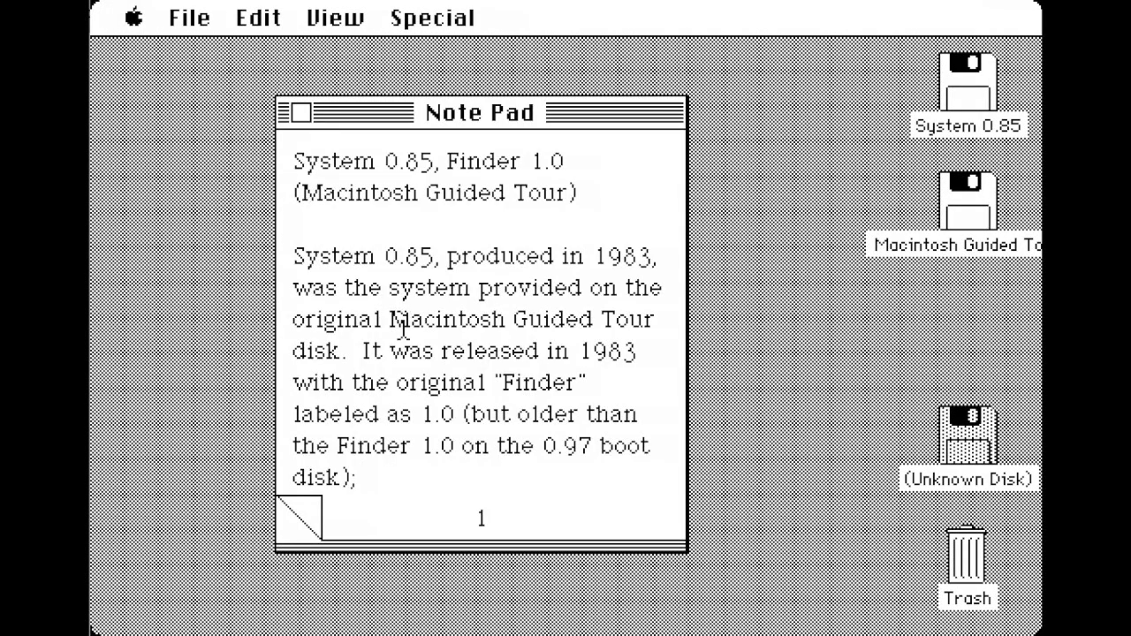
{"action": "left_click", "coordinate": [300, 517]}
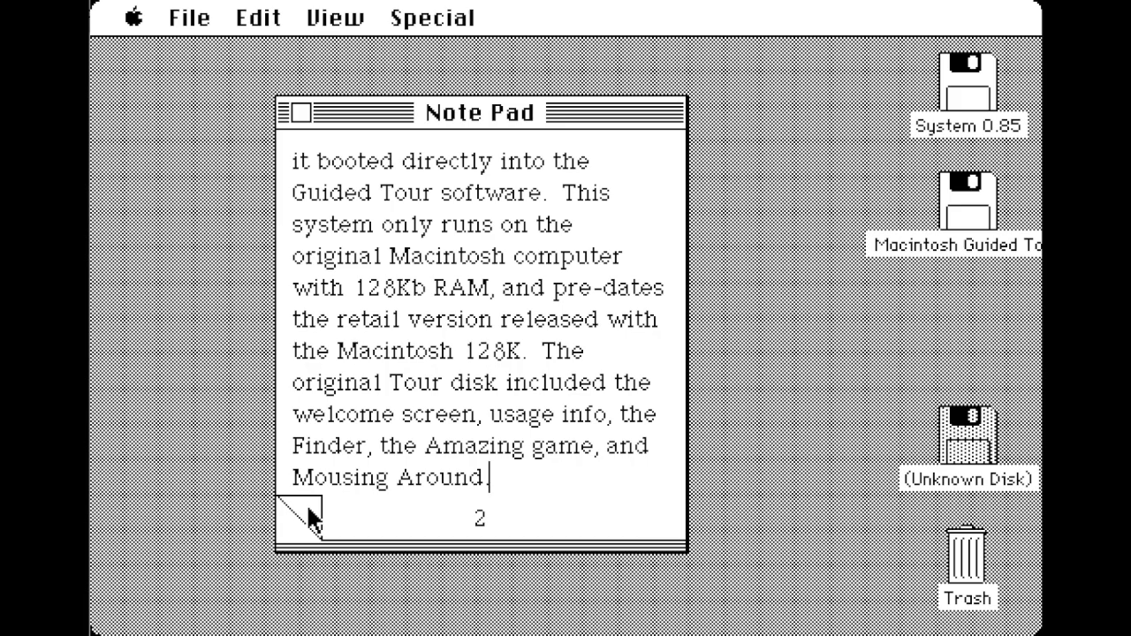
{"action": "mouse_move", "coordinate": [327, 260]}
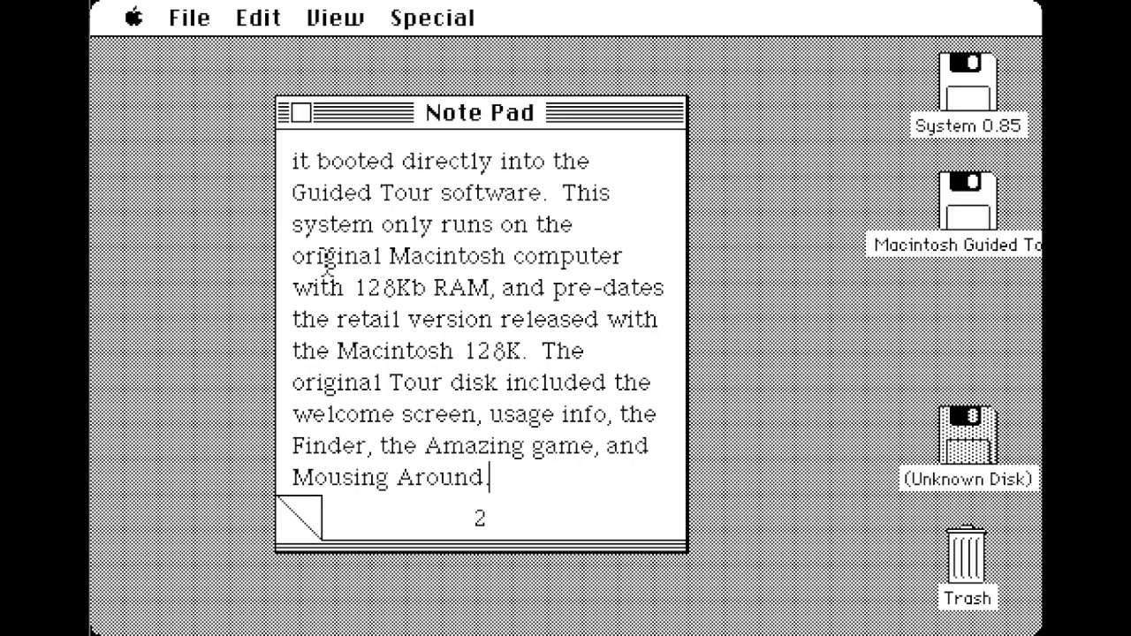
Open the Scrapbook from the Apple menu and advance to clipping 2 of 2
{"action": "left_click", "coordinate": [134, 17]}
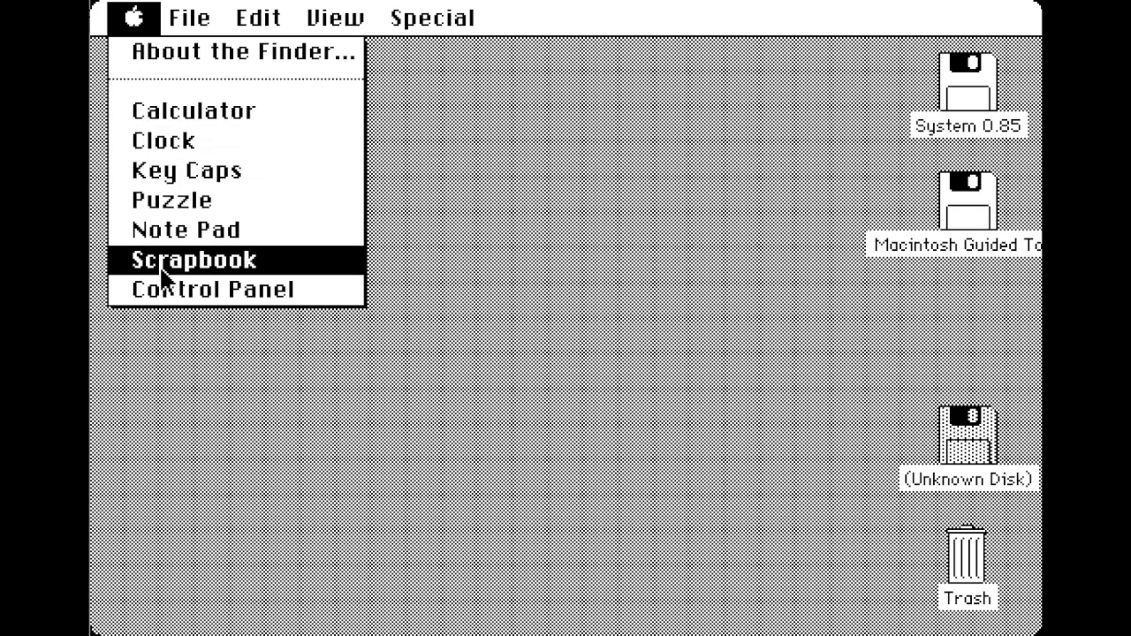
{"action": "left_click", "coordinate": [195, 259]}
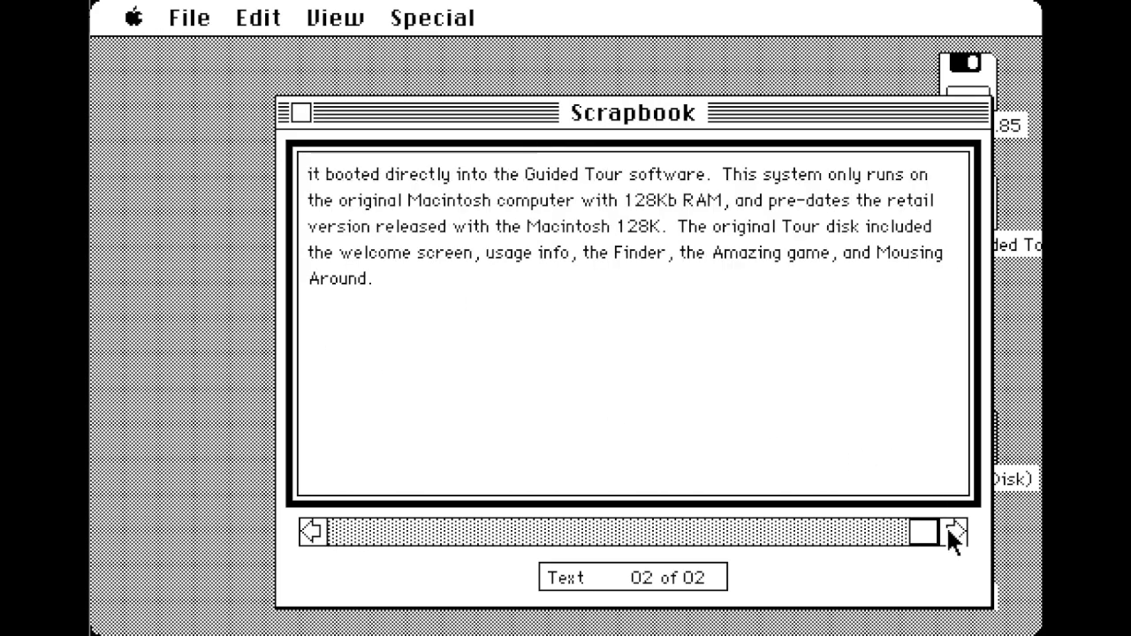
{"action": "left_click", "coordinate": [295, 112]}
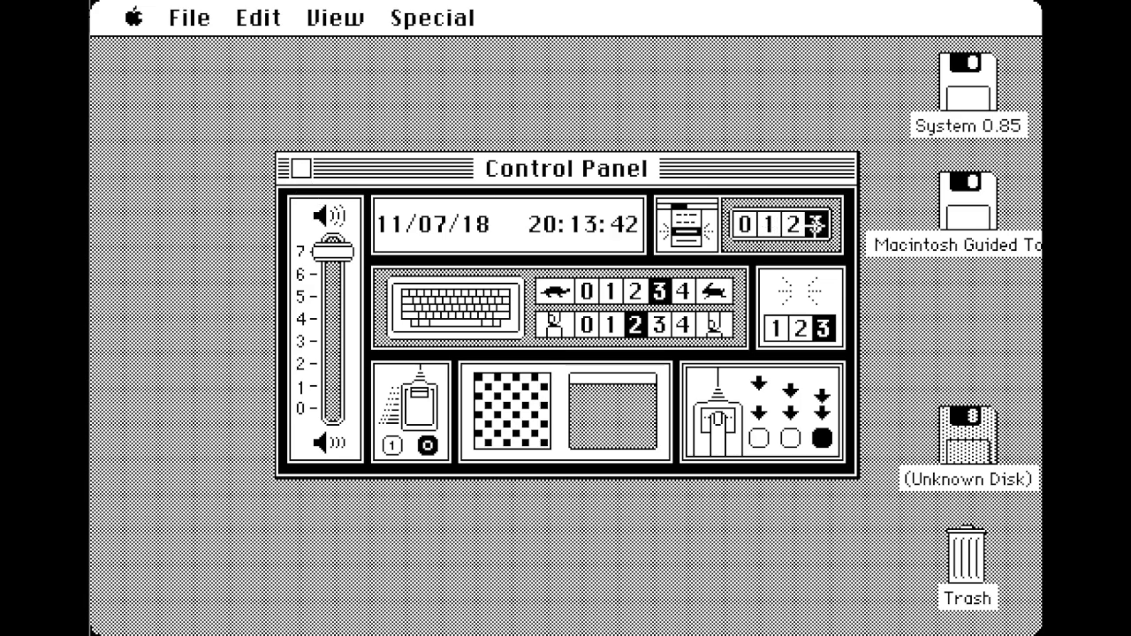
Close the Scrapbook to move on to the Control Panel
{"action": "left_click", "coordinate": [299, 168]}
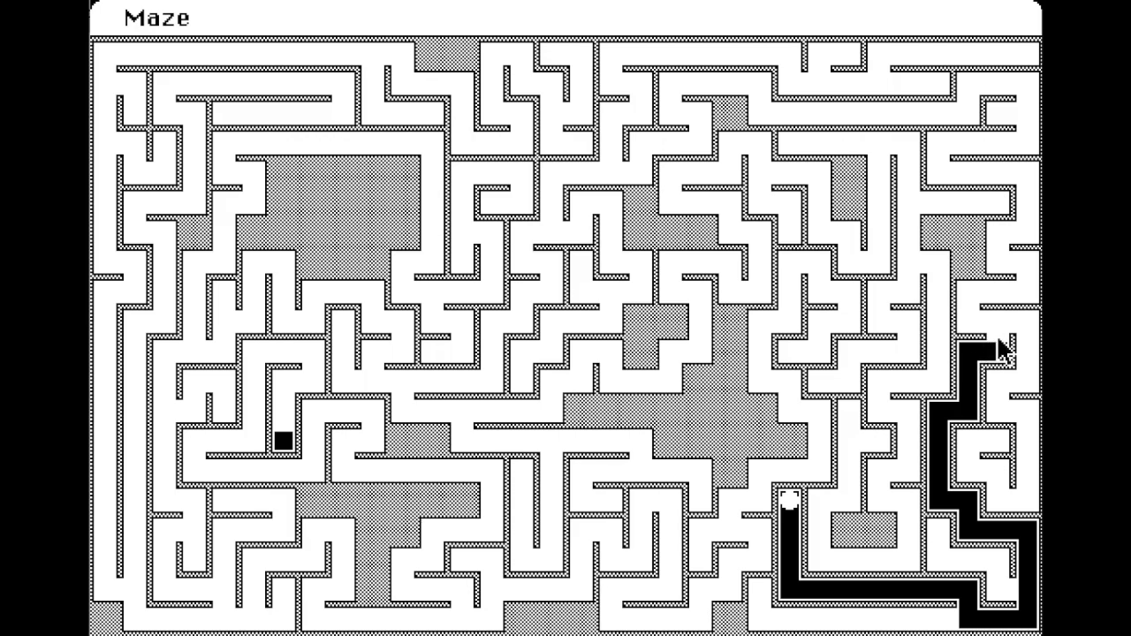
Choose Skill from the Maze menu to show the four difficulty levels
{"action": "left_click", "coordinate": [157, 17]}
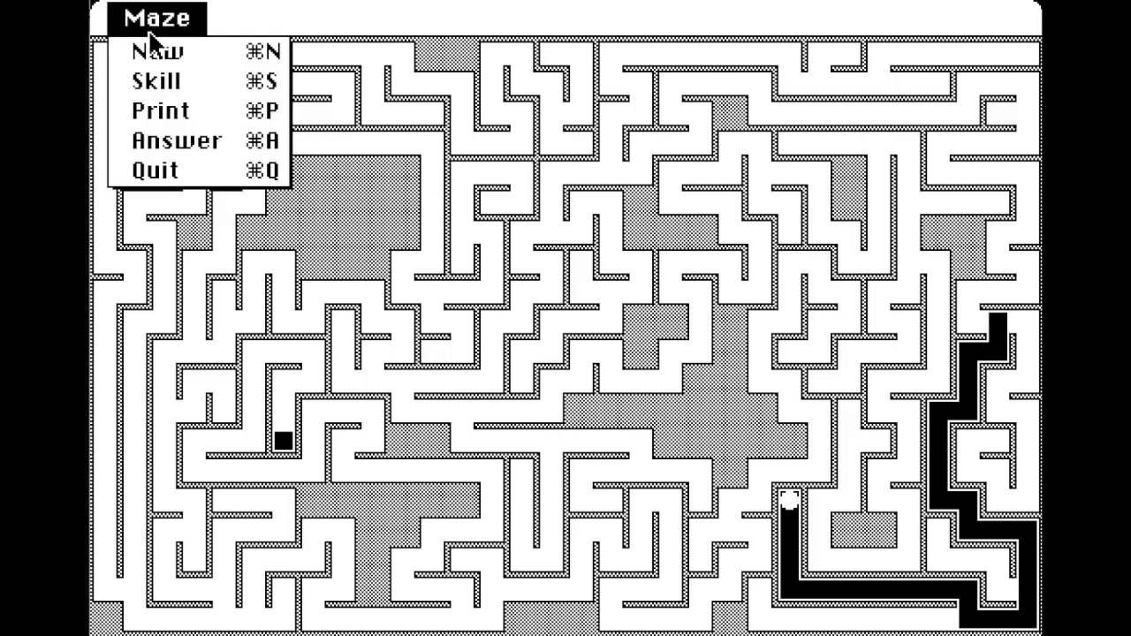
{"action": "left_click", "coordinate": [153, 50]}
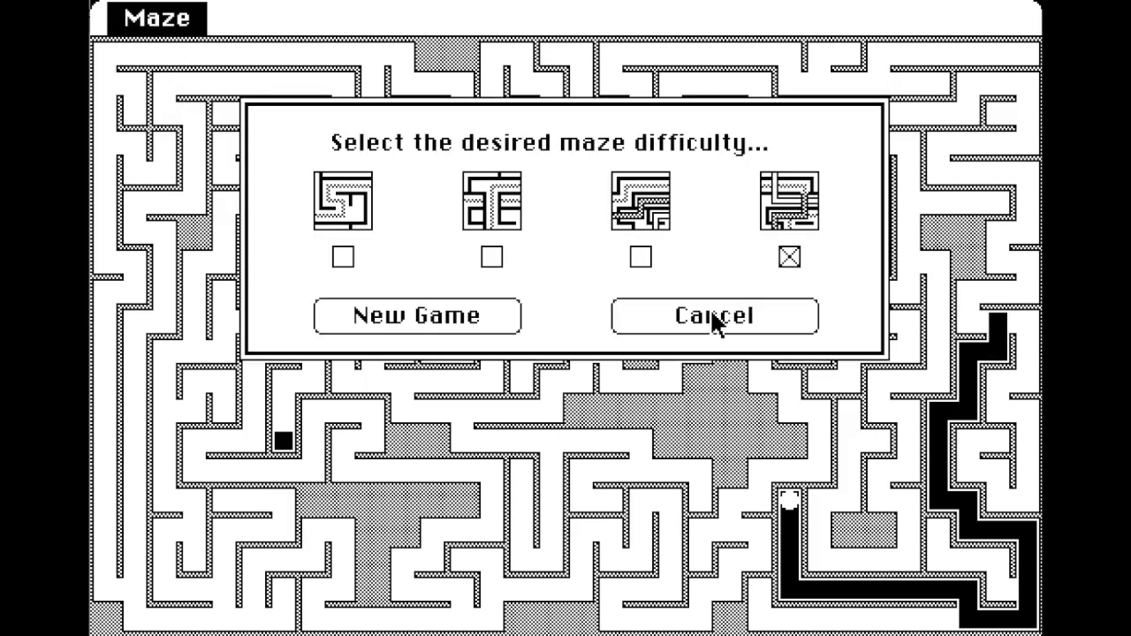